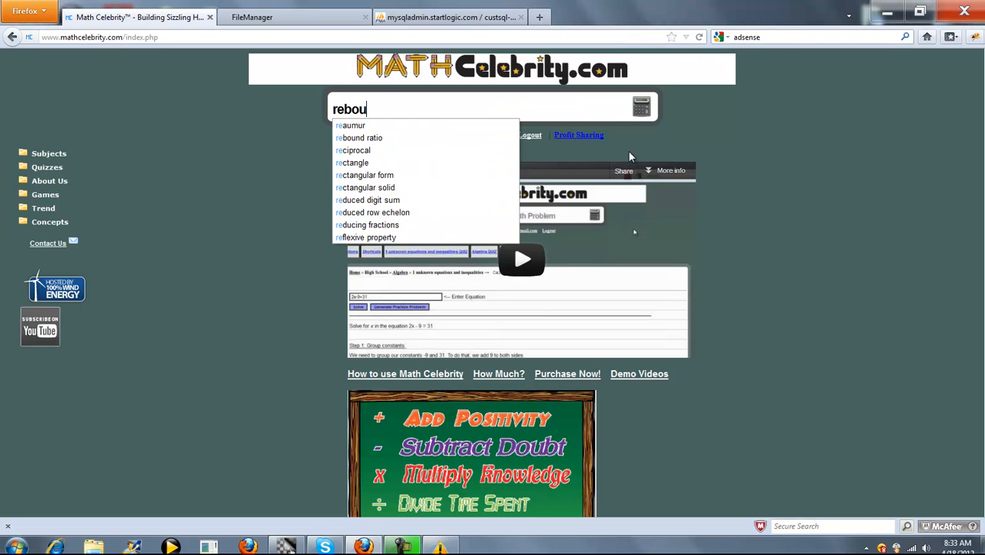
Open the Rebound Ratio Calculator with drop height 16, 75% rebound and 17 bounces
{"action": "left_click", "coordinate": [362, 137]}
{"action": "type", "text": "17"}
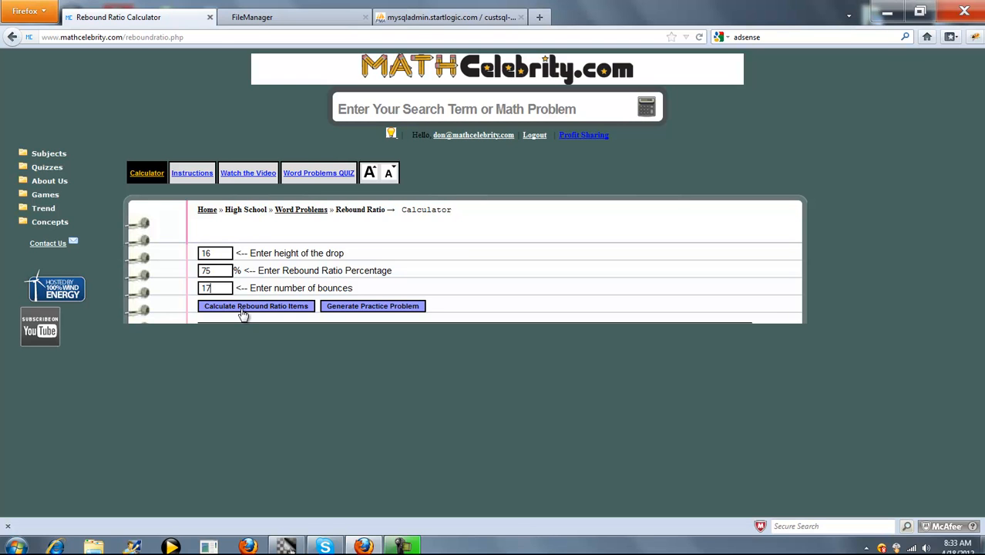
Calculate the 16 / 75% / 17-bounce problem and scroll to the rebound motion table
{"action": "left_click", "coordinate": [255, 306]}
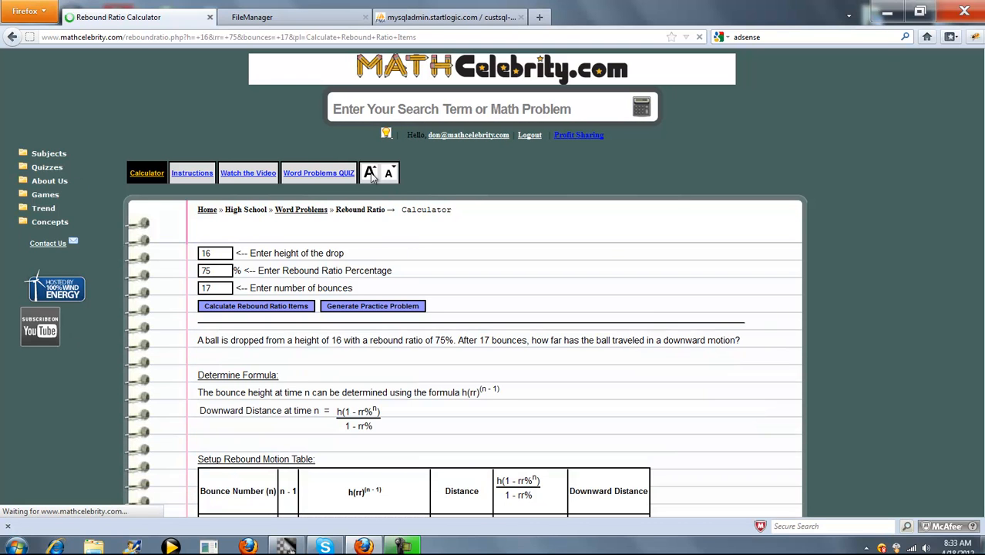
{"action": "scroll", "scroll_direction": "down", "scroll_amount": 3}
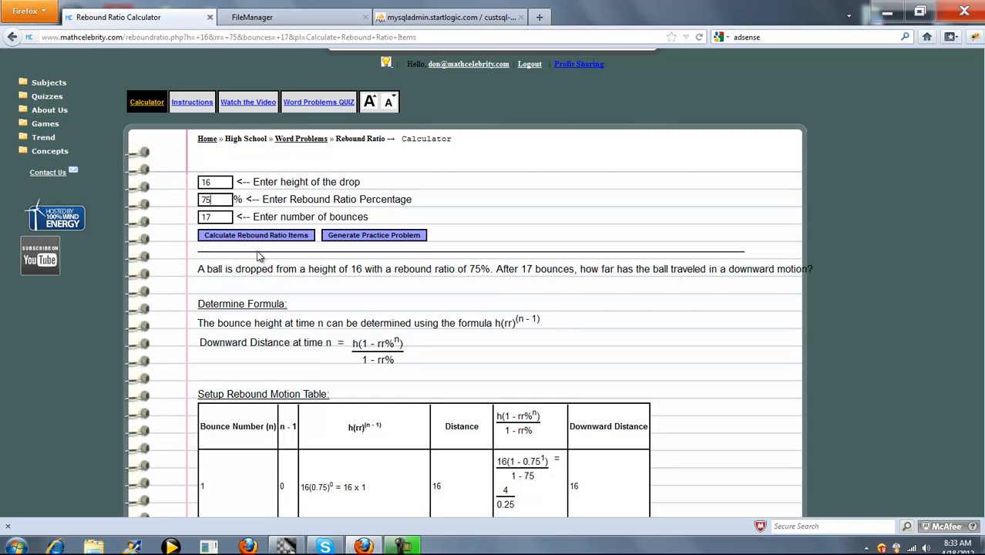
{"action": "mouse_move", "coordinate": [668, 310]}
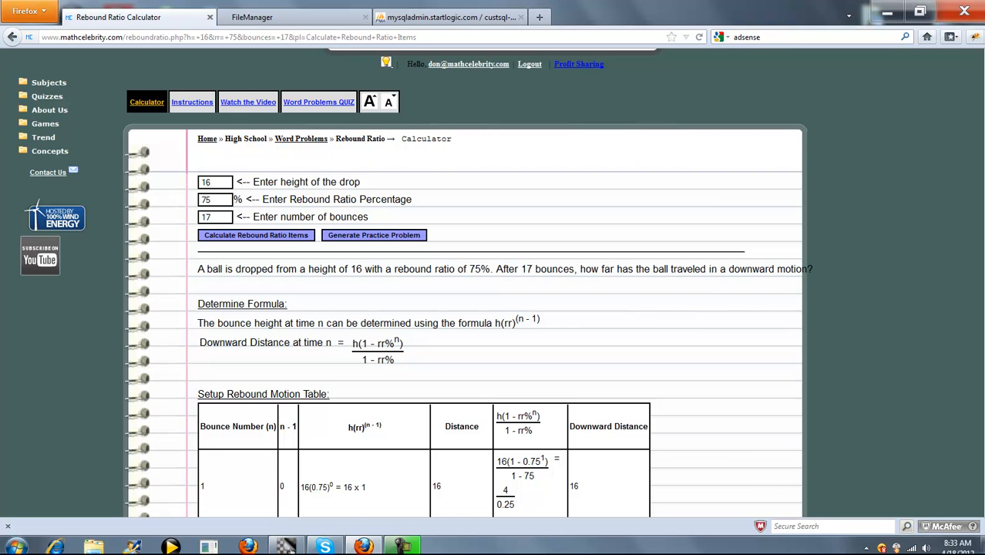
{"action": "scroll", "scroll_direction": "down", "scroll_amount": 3}
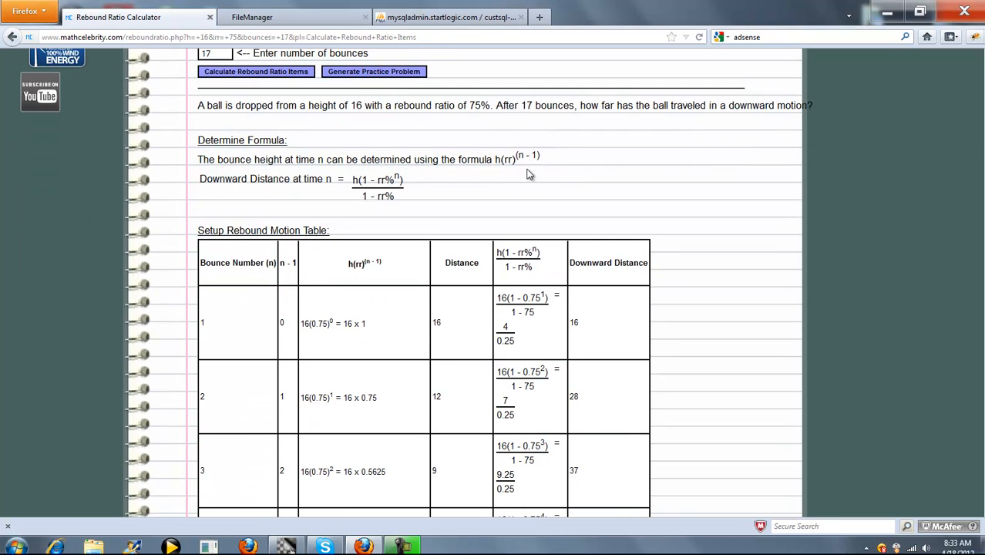
{"action": "mouse_move", "coordinate": [382, 194]}
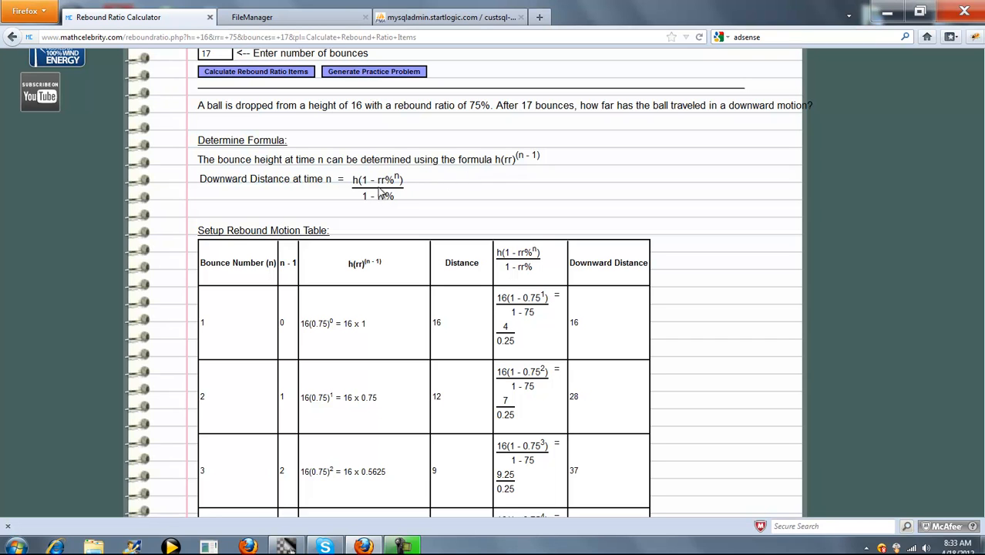
{"action": "mouse_move", "coordinate": [495, 162]}
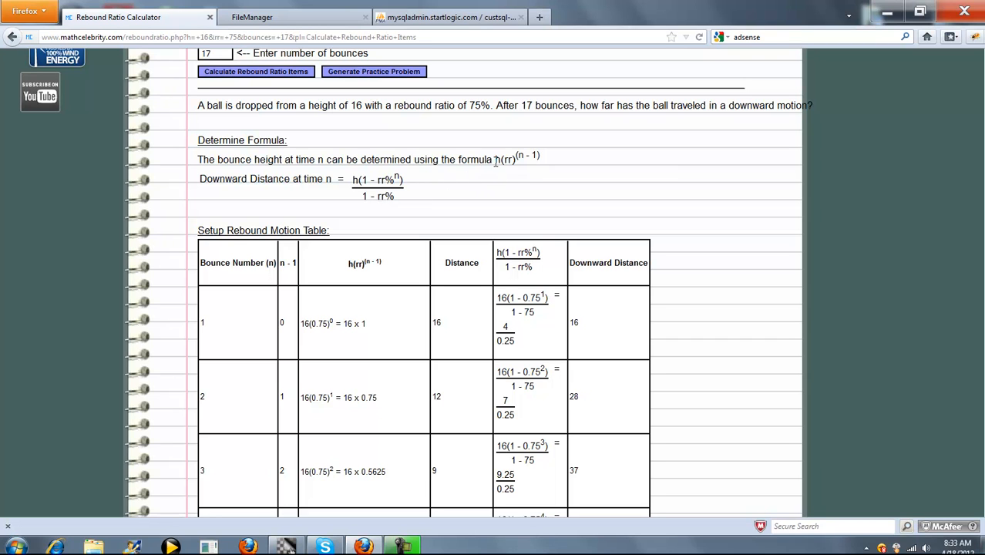
{"action": "mouse_move", "coordinate": [523, 166]}
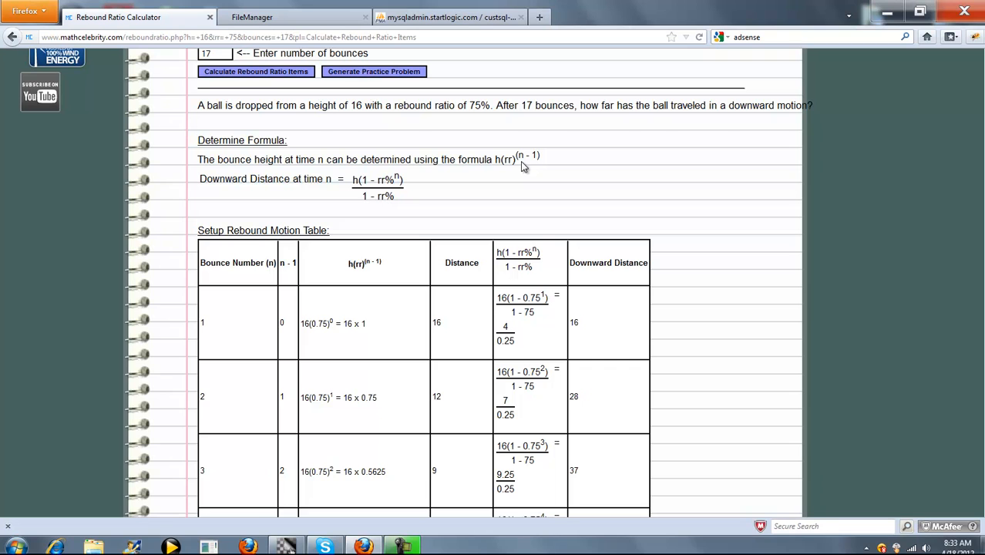
{"action": "mouse_move", "coordinate": [318, 219]}
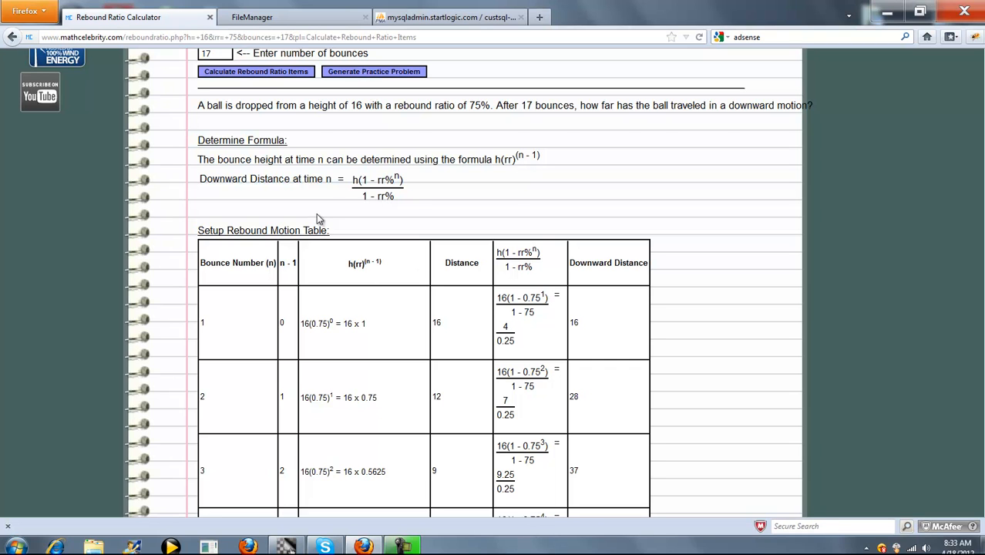
{"action": "mouse_move", "coordinate": [639, 207]}
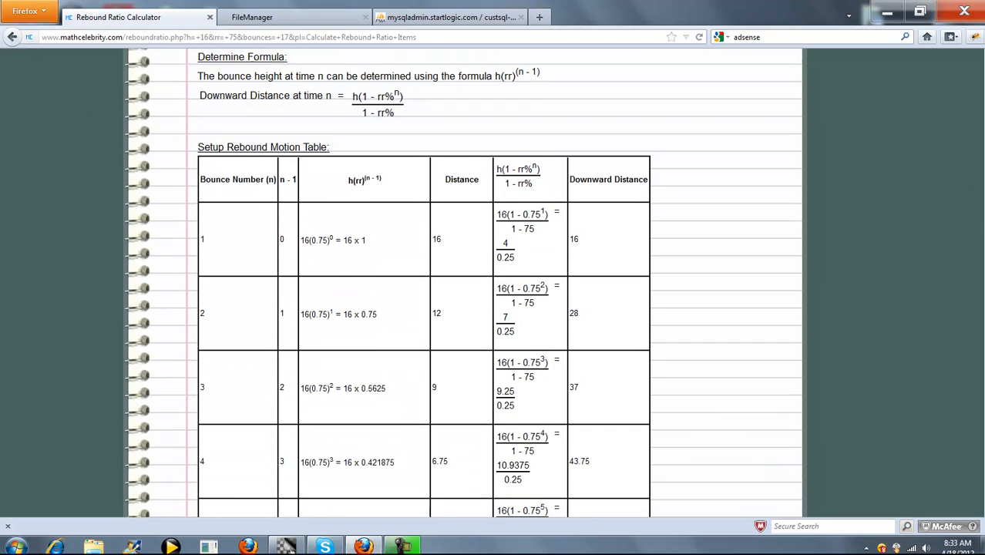
{"action": "scroll", "scroll_direction": "down", "scroll_amount": 3}
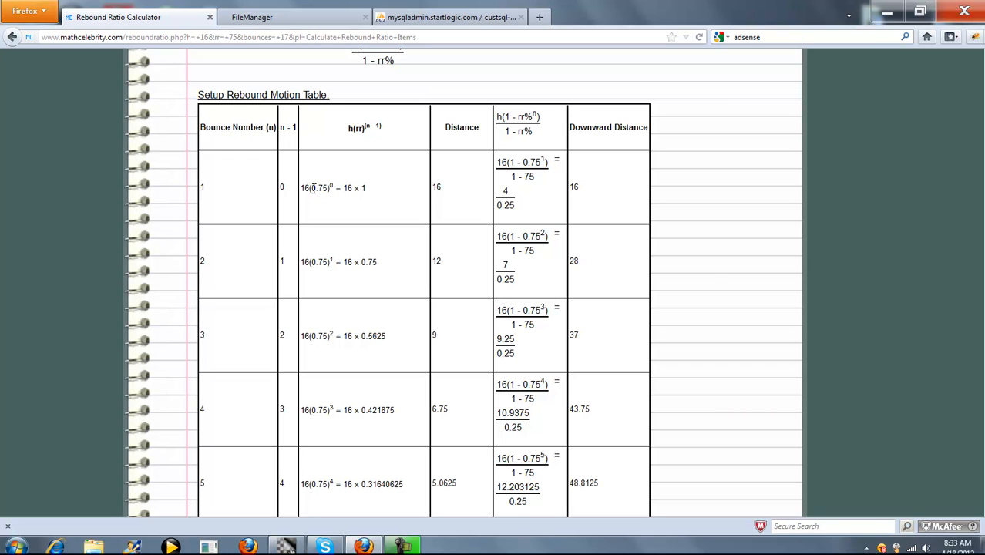
{"action": "mouse_move", "coordinate": [338, 232]}
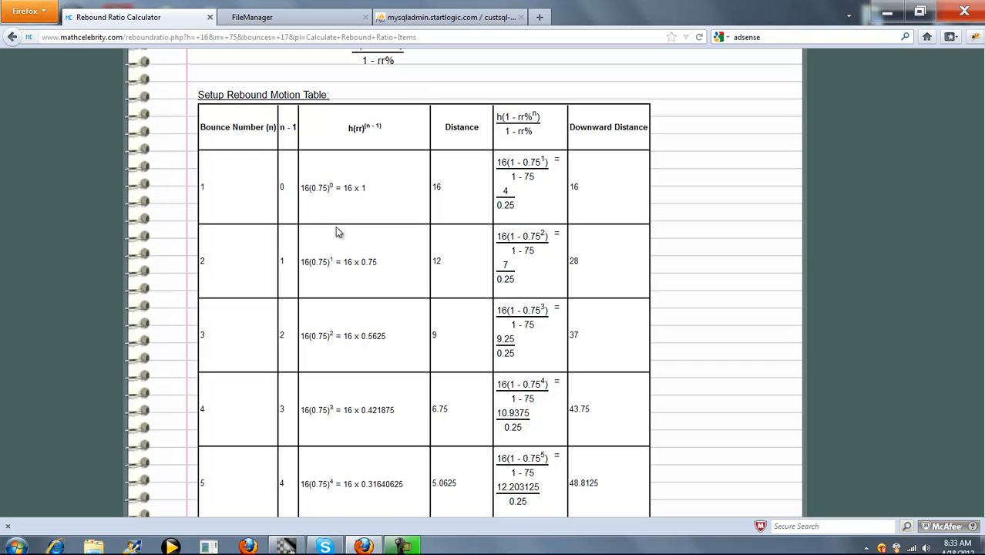
{"action": "mouse_move", "coordinate": [359, 140]}
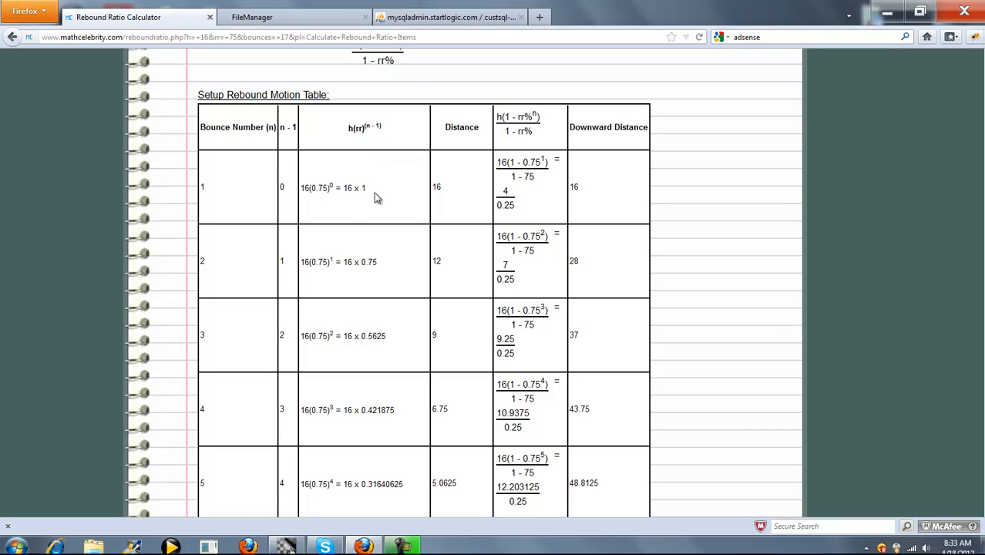
{"action": "mouse_move", "coordinate": [452, 192]}
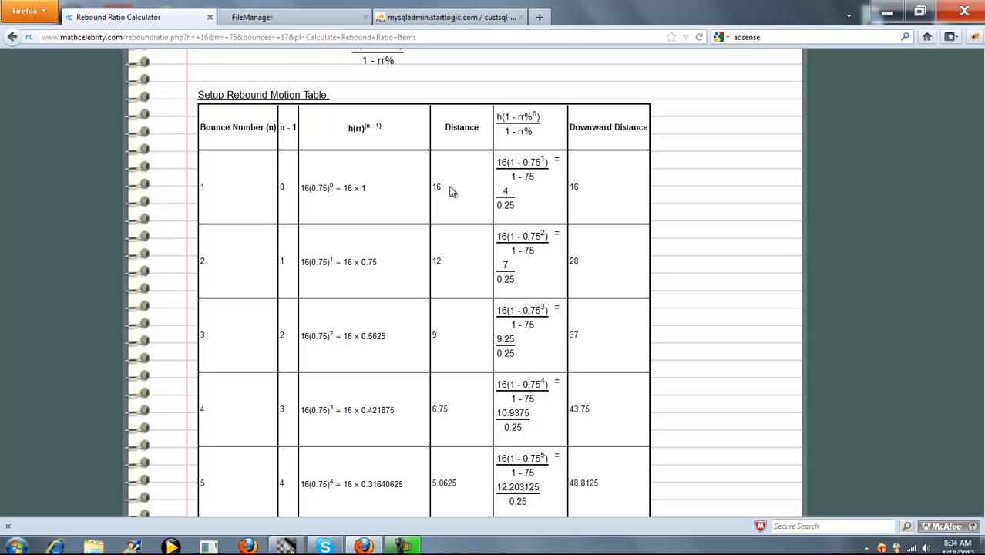
{"action": "mouse_move", "coordinate": [451, 208]}
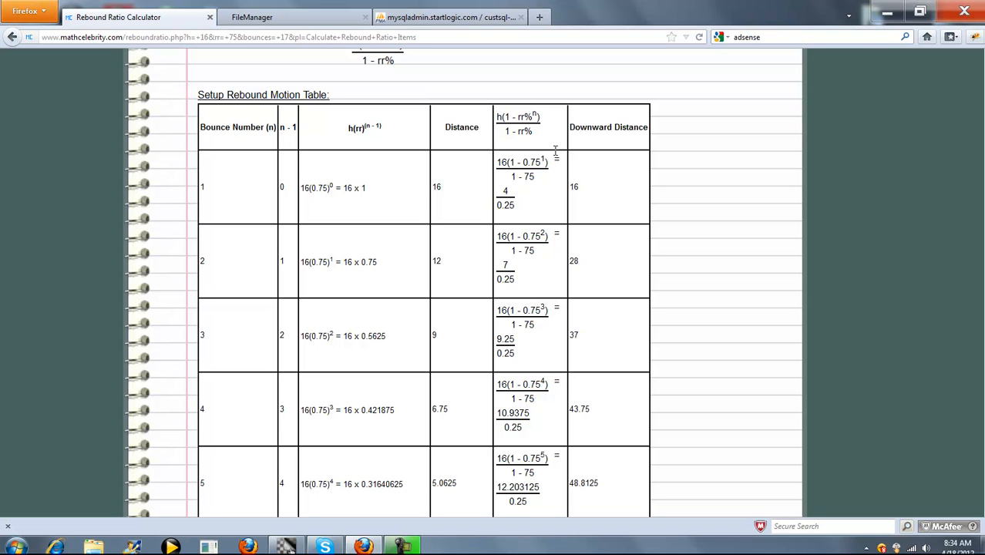
{"action": "mouse_move", "coordinate": [976, 218]}
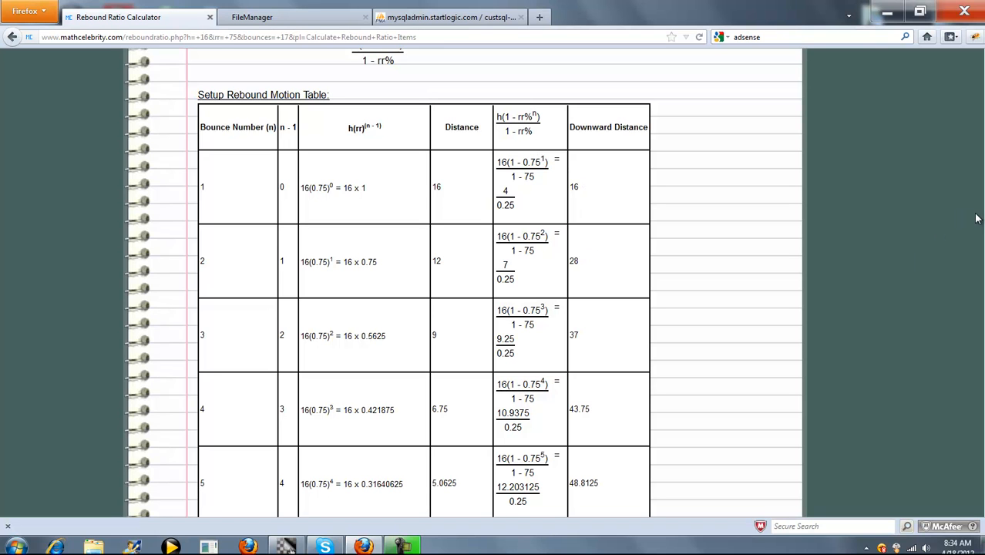
{"action": "scroll", "scroll_direction": "down", "scroll_amount": 3}
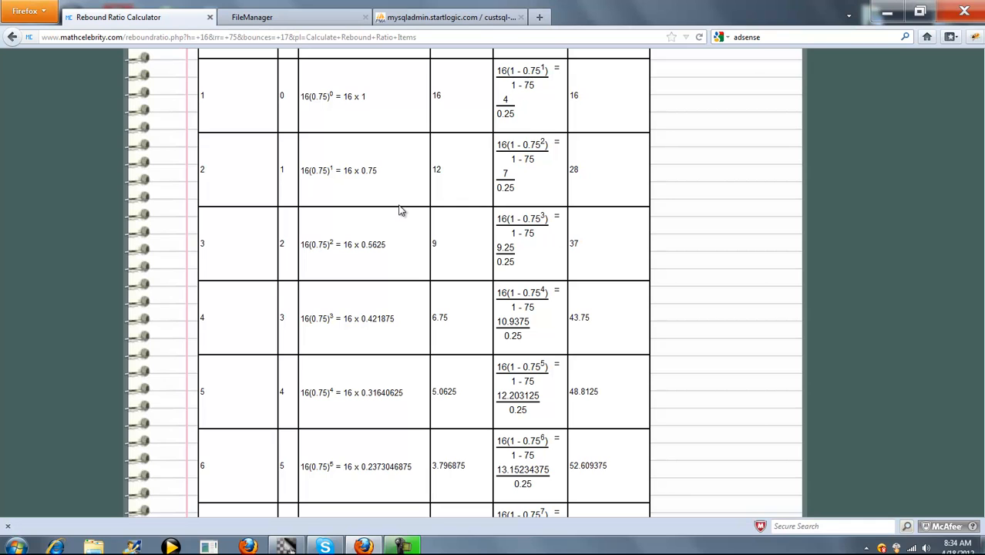
{"action": "mouse_move", "coordinate": [543, 204]}
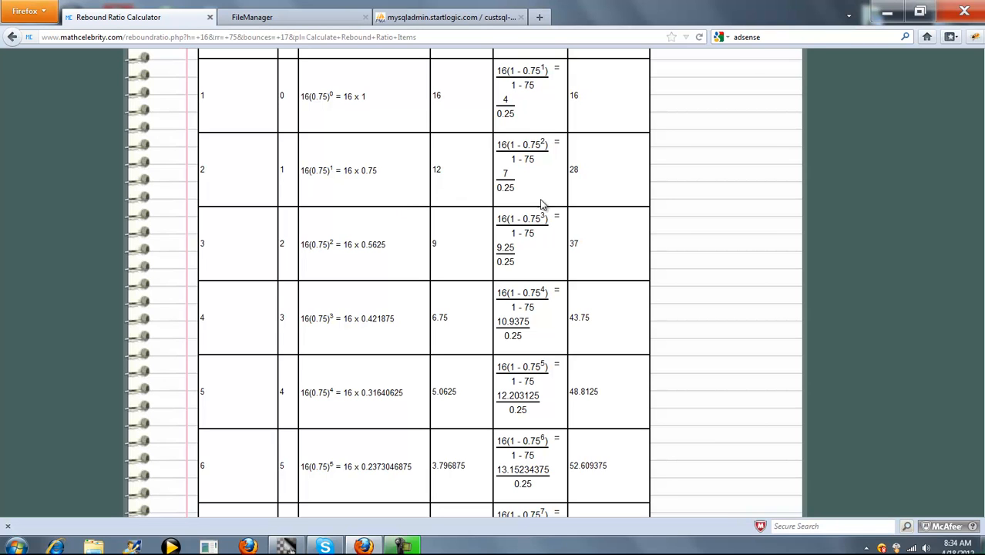
{"action": "mouse_move", "coordinate": [288, 263]}
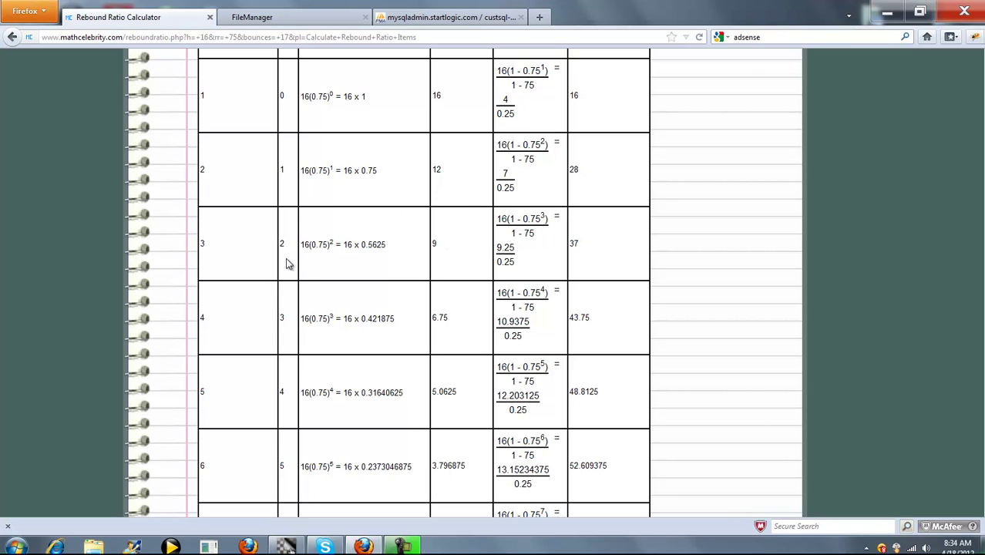
{"action": "mouse_move", "coordinate": [527, 233]}
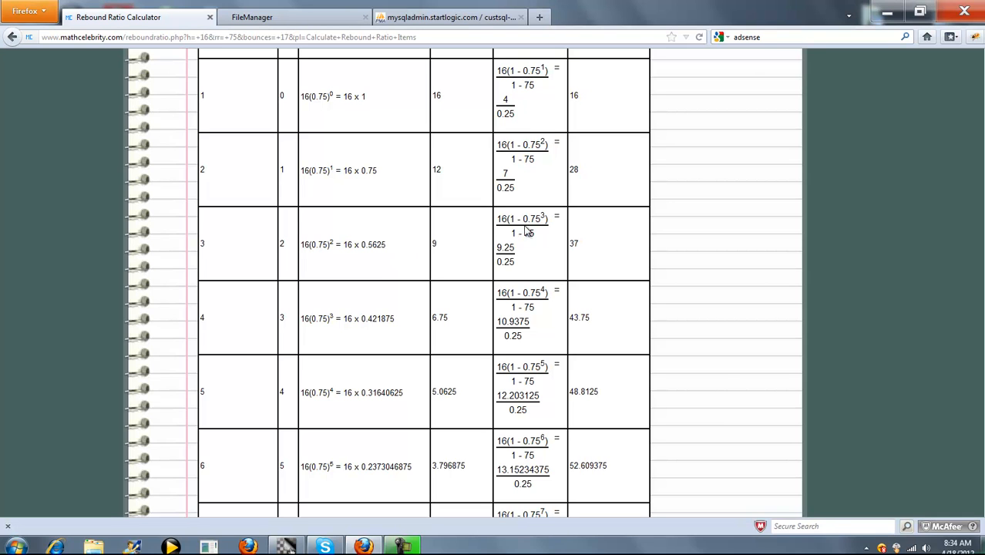
{"action": "mouse_move", "coordinate": [545, 325]}
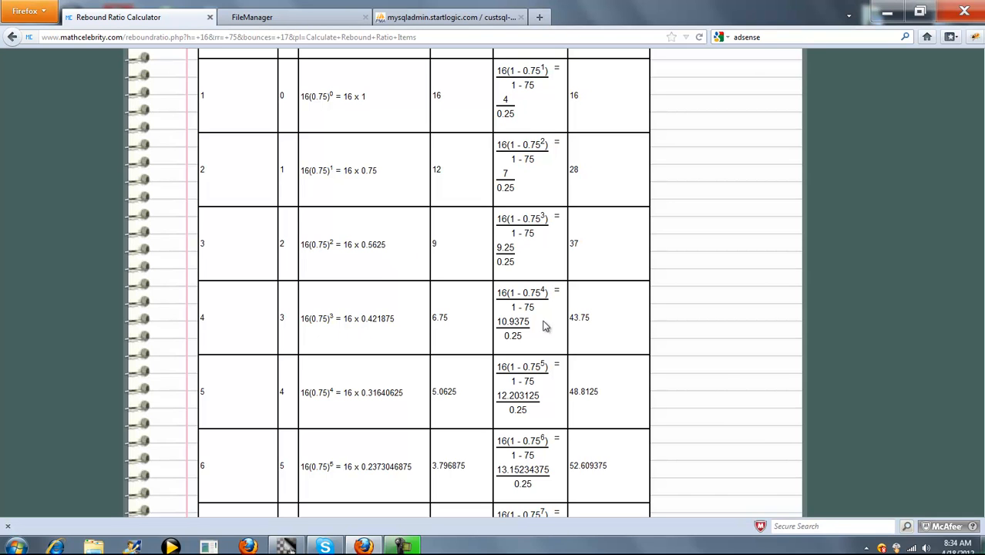
{"action": "scroll", "scroll_direction": "down", "scroll_amount": 3}
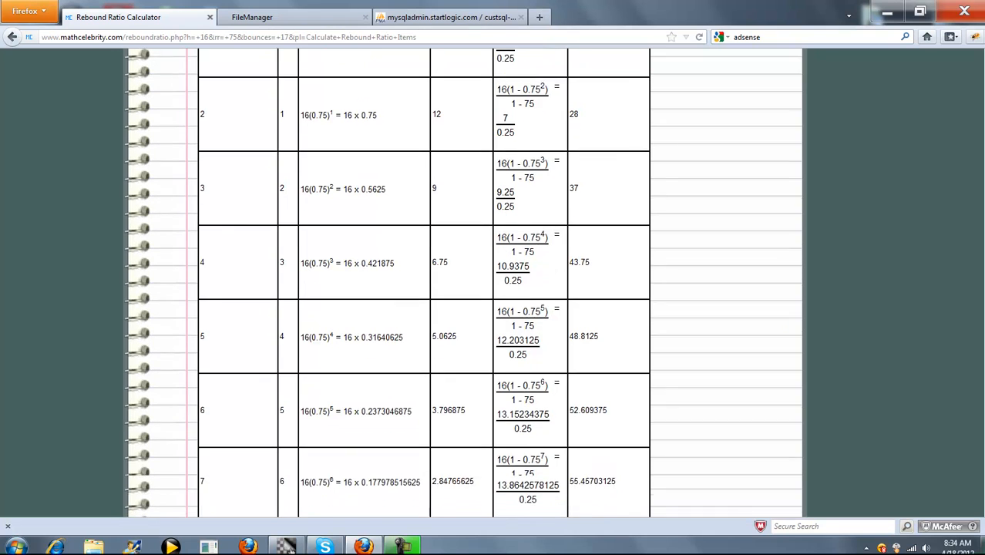
{"action": "scroll", "scroll_direction": "down", "scroll_amount": 3}
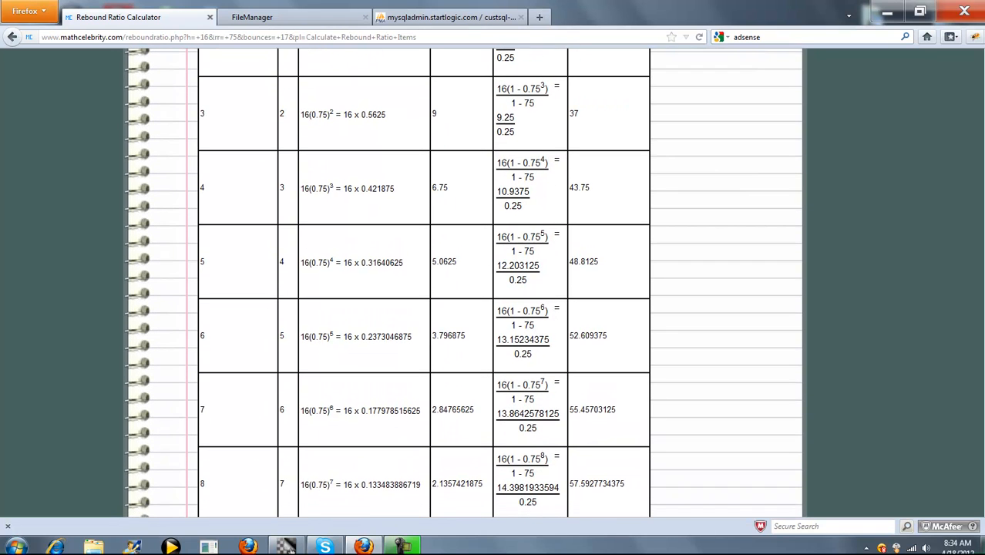
{"action": "mouse_move", "coordinate": [538, 184]}
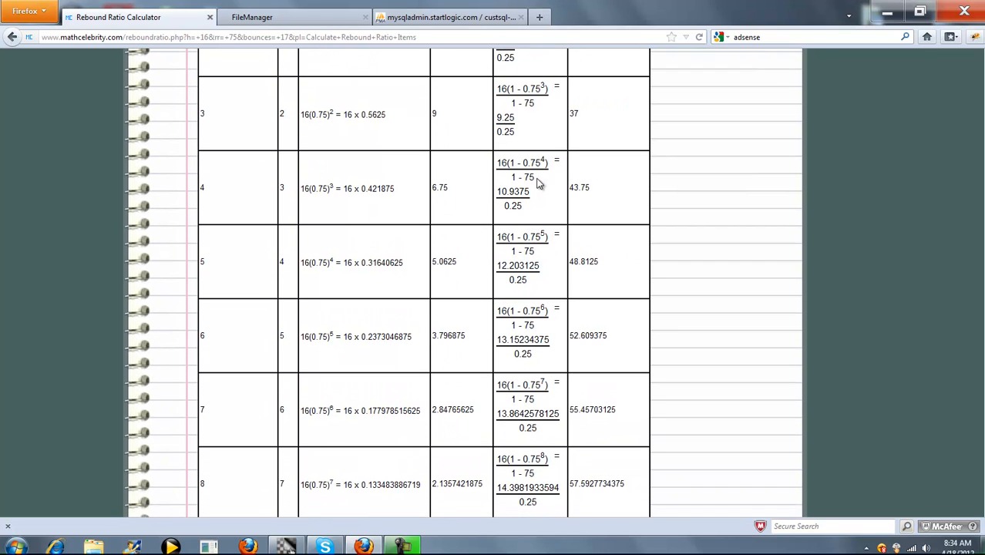
{"action": "left_click_drag", "start_coordinate": [499, 162], "coordinate": [537, 178]}
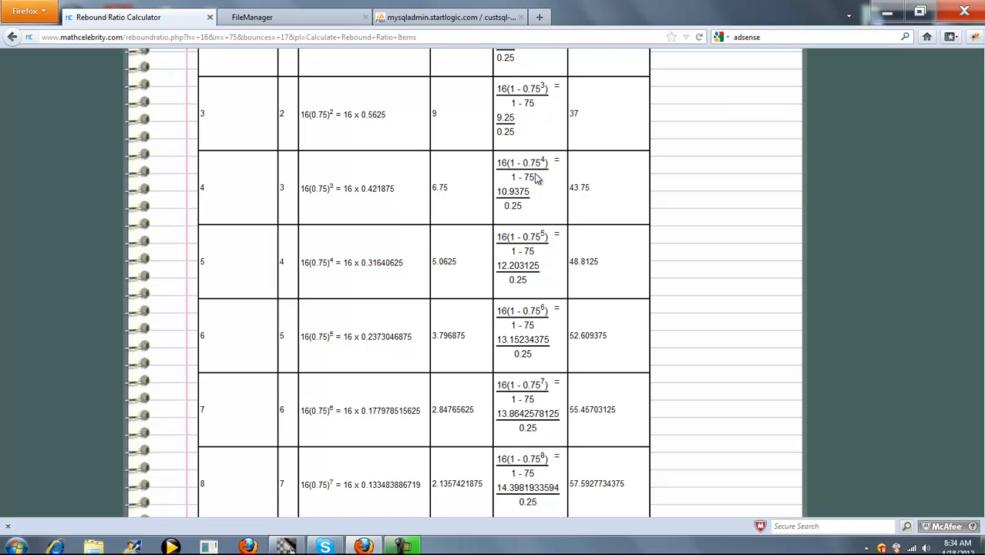
{"action": "mouse_move", "coordinate": [572, 176]}
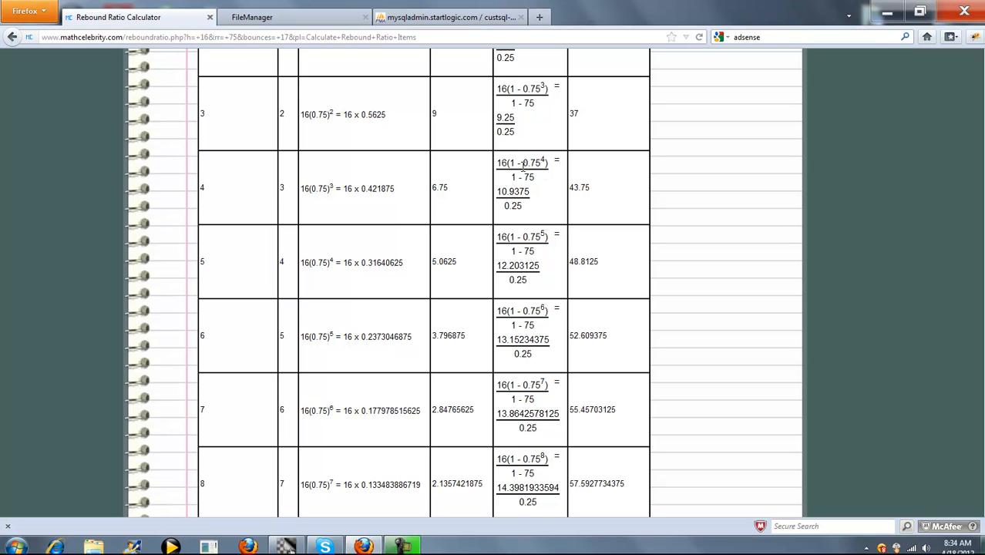
{"action": "mouse_move", "coordinate": [516, 206]}
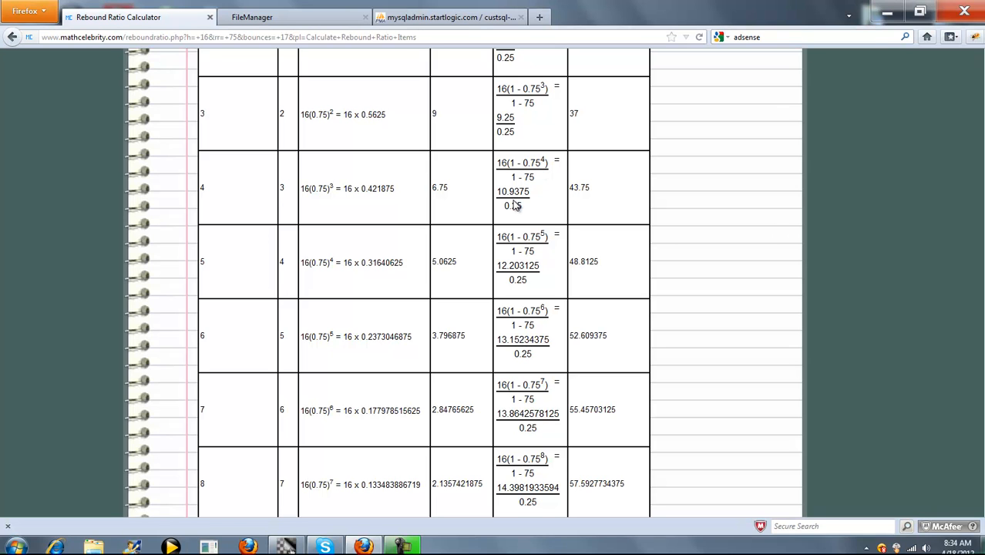
{"action": "mouse_move", "coordinate": [576, 203]}
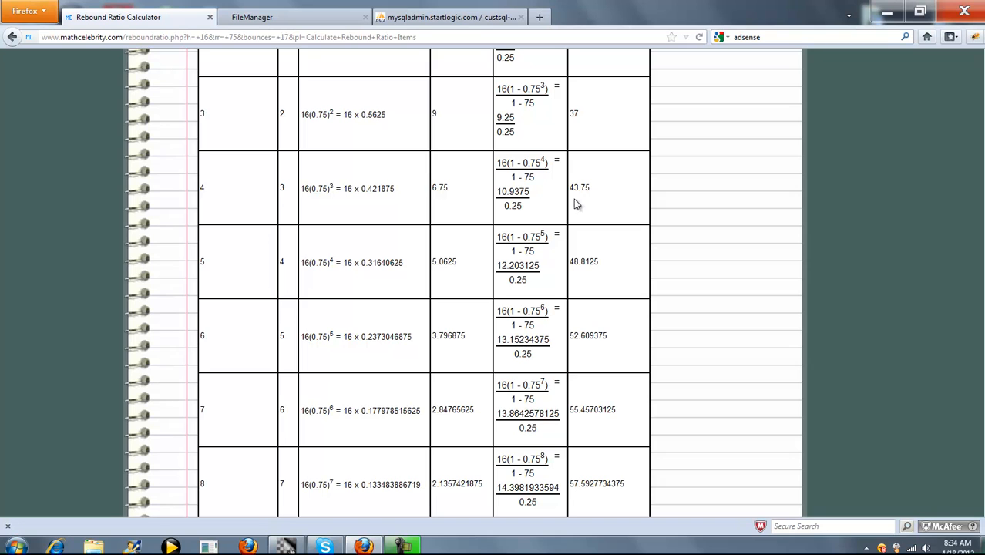
{"action": "mouse_move", "coordinate": [535, 194]}
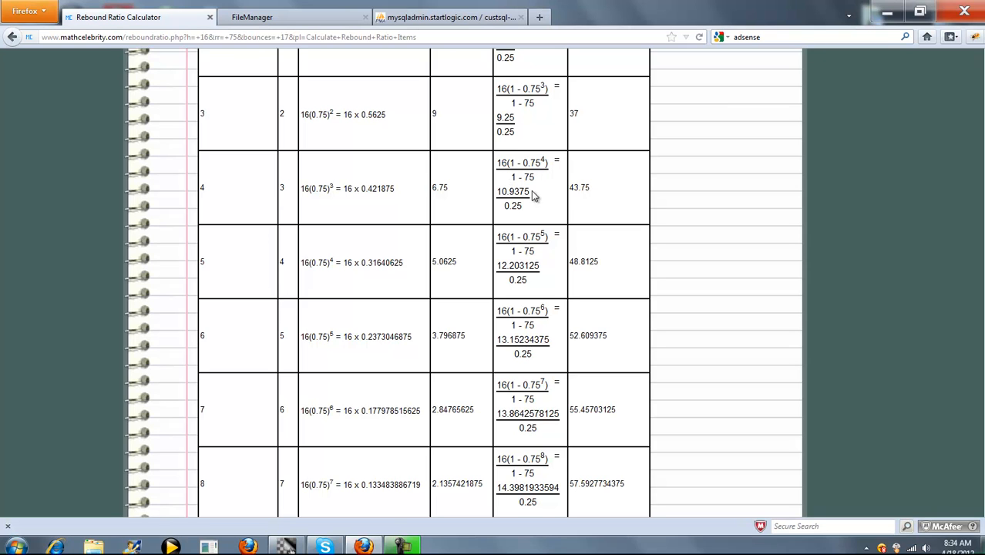
{"action": "mouse_move", "coordinate": [570, 192]}
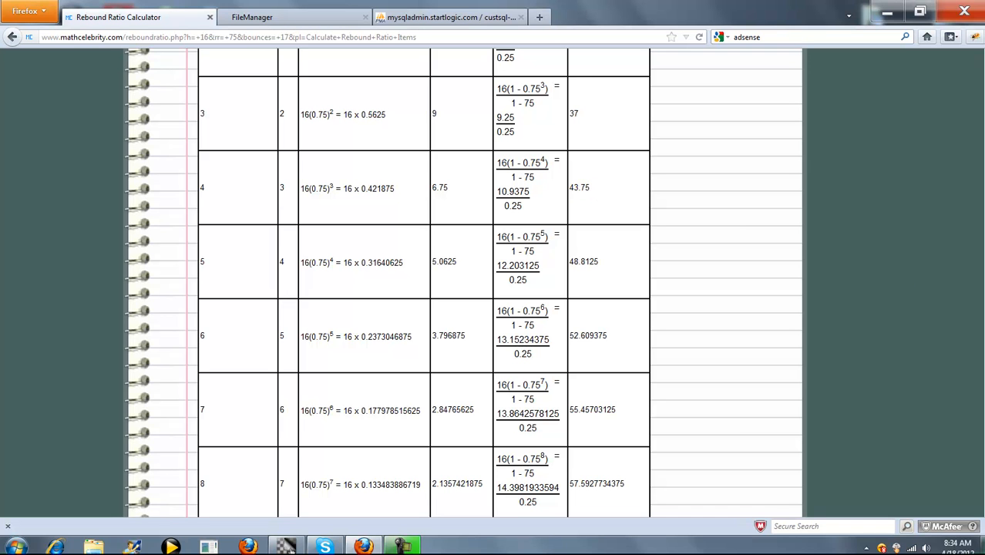
{"action": "scroll", "scroll_direction": "down", "scroll_amount": 3}
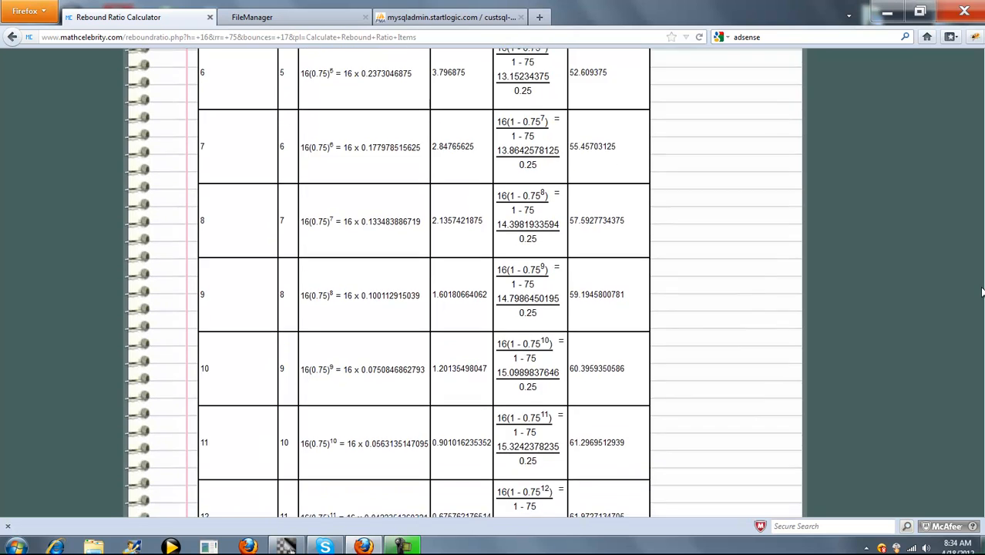
{"action": "scroll", "scroll_direction": "down", "scroll_amount": 3}
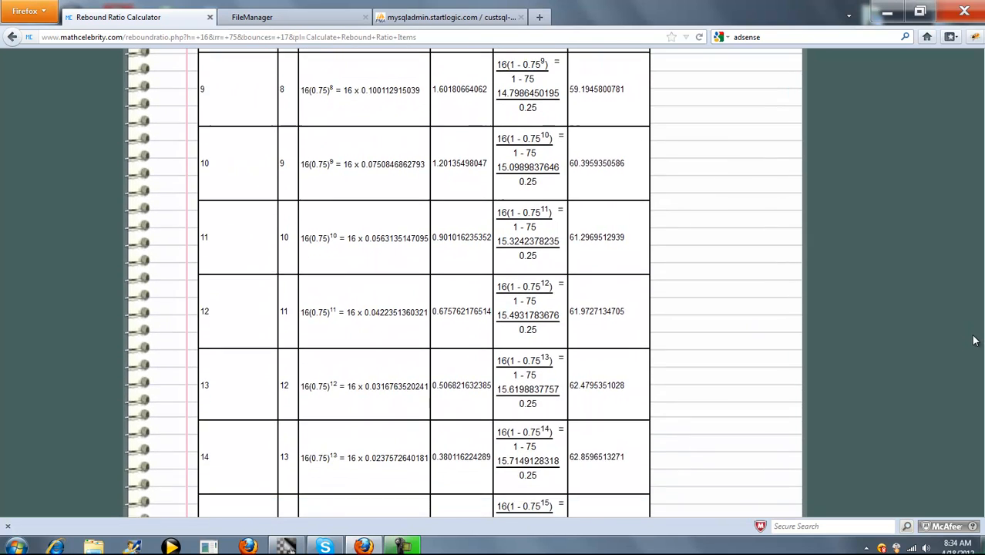
{"action": "scroll", "scroll_direction": "down", "scroll_amount": 3}
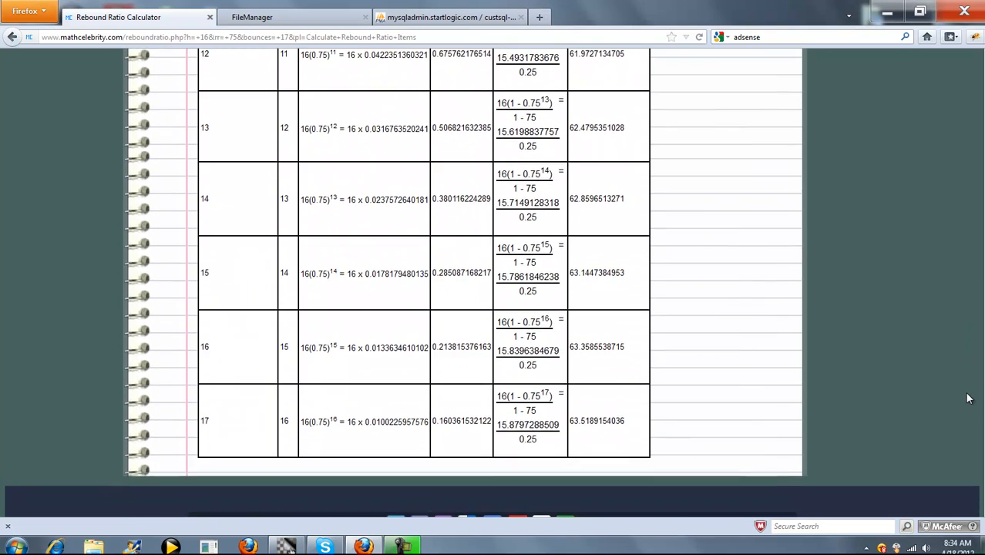
{"action": "scroll", "scroll_direction": "down", "scroll_amount": 3}
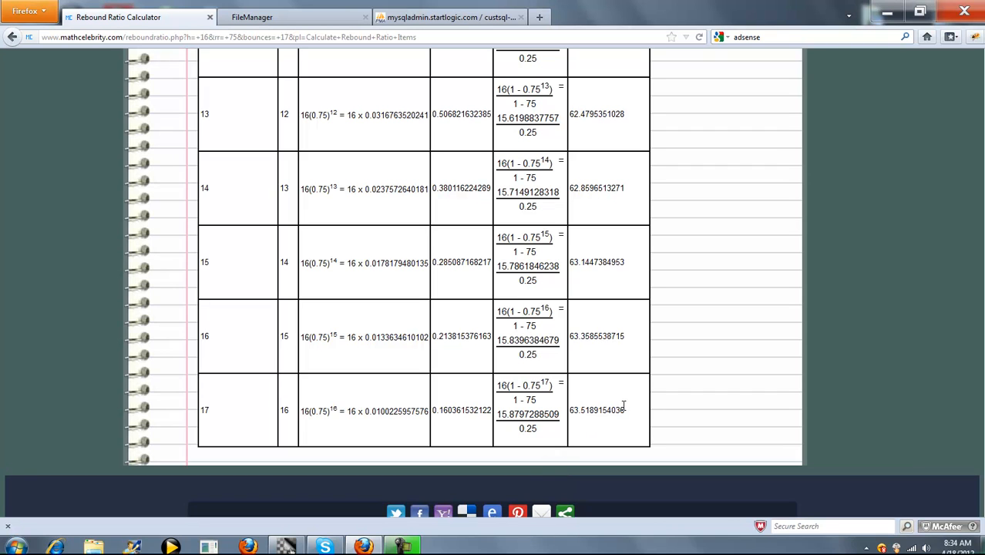
{"action": "double_click", "coordinate": [598, 409]}
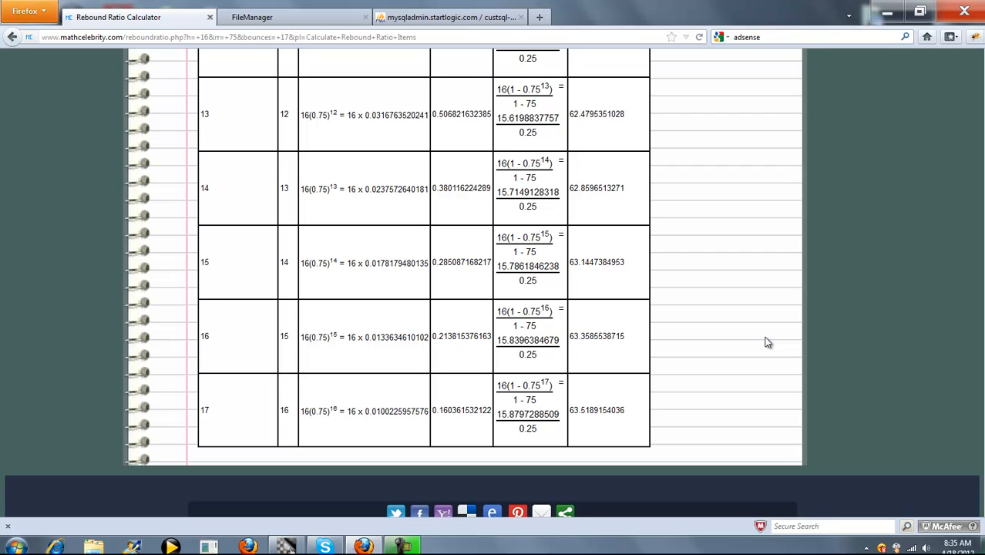
{"action": "mouse_move", "coordinate": [746, 349]}
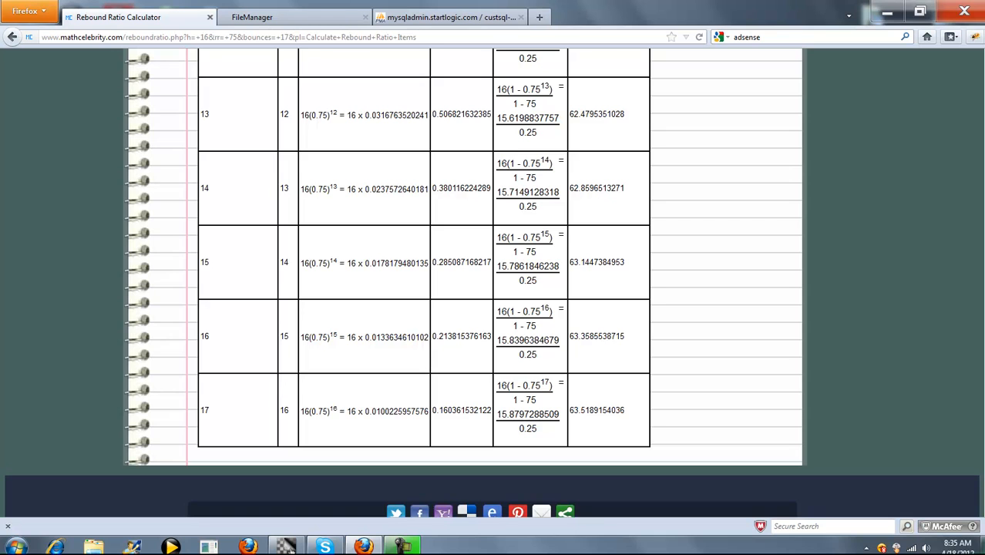
Recalculate with 60% rebound, drop height 13 and 20 bounces
{"action": "scroll", "scroll_direction": "up", "scroll_amount": 3}
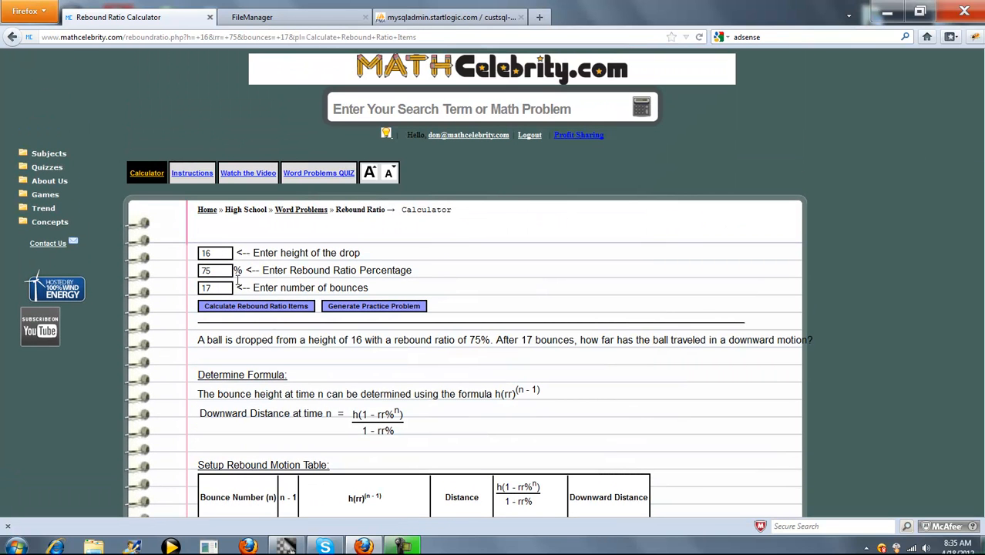
{"action": "type", "text": "60"}
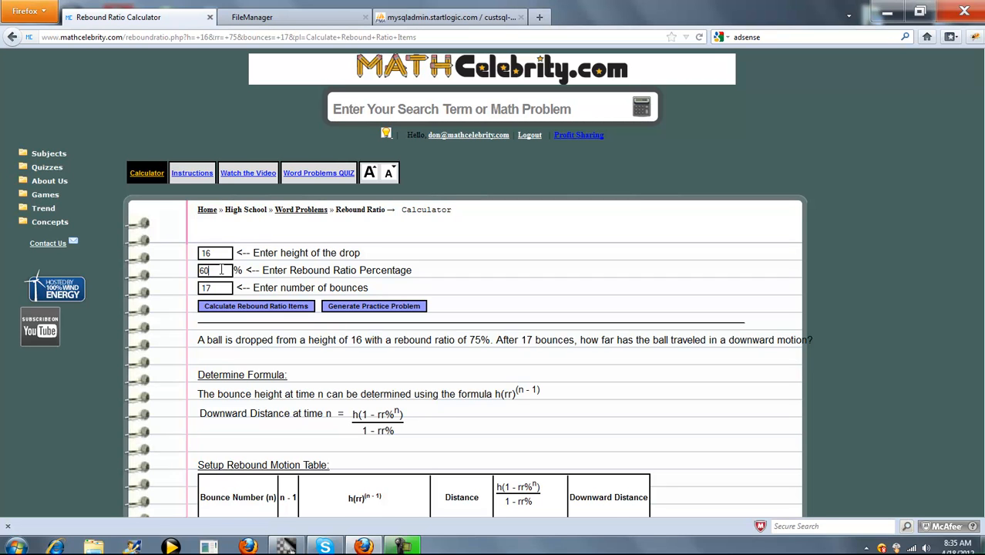
{"action": "double_click", "coordinate": [208, 252]}
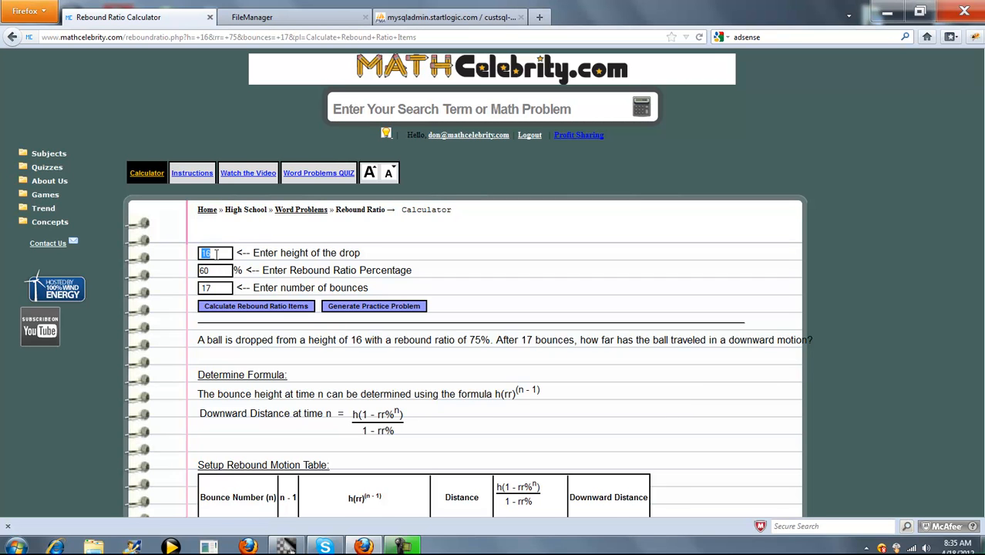
{"action": "type", "text": "13"}
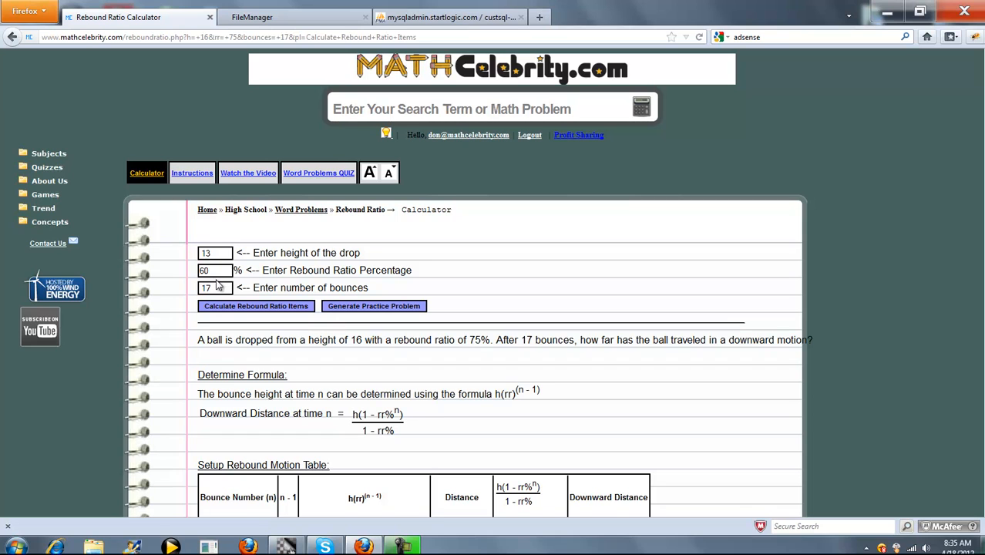
{"action": "type", "text": "20"}
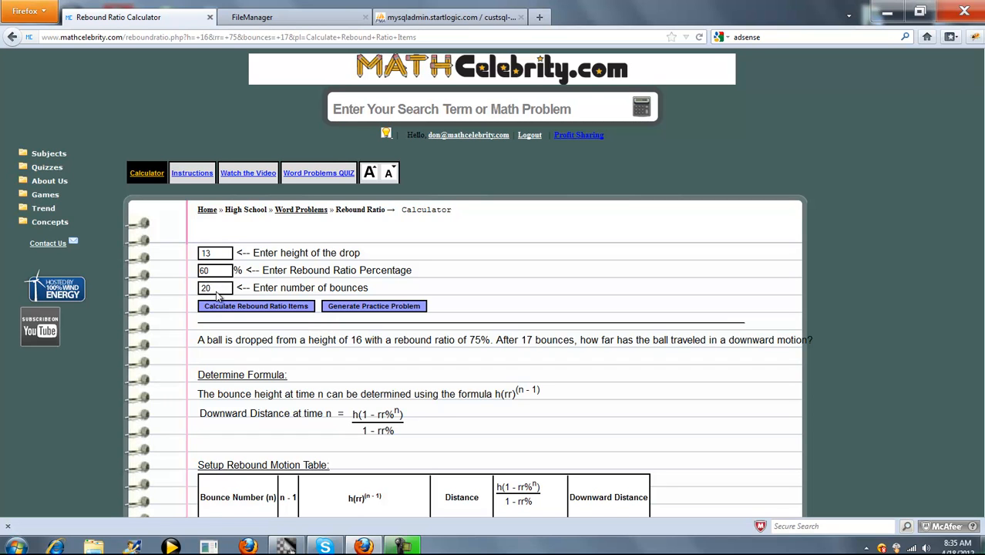
{"action": "left_click", "coordinate": [255, 306]}
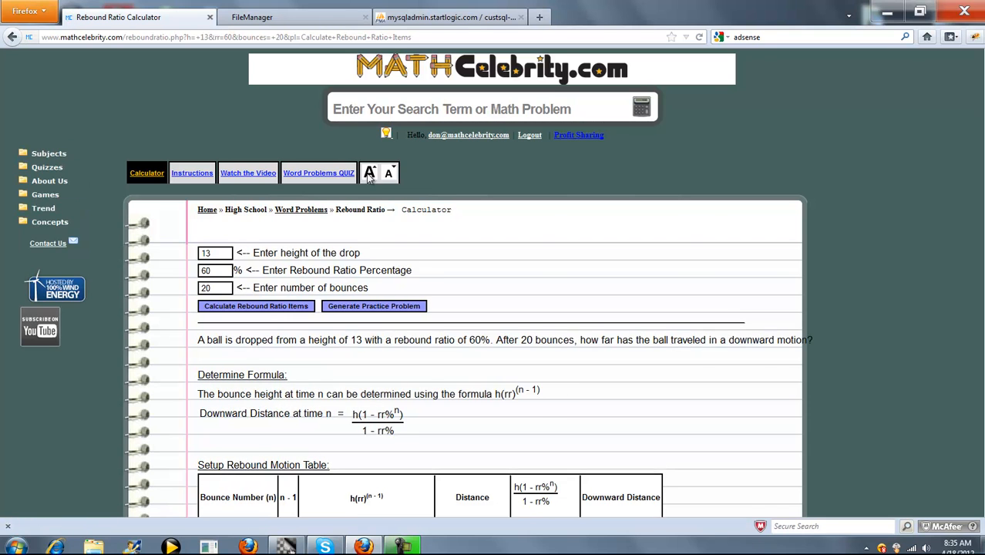
{"action": "scroll", "scroll_direction": "down", "scroll_amount": 3}
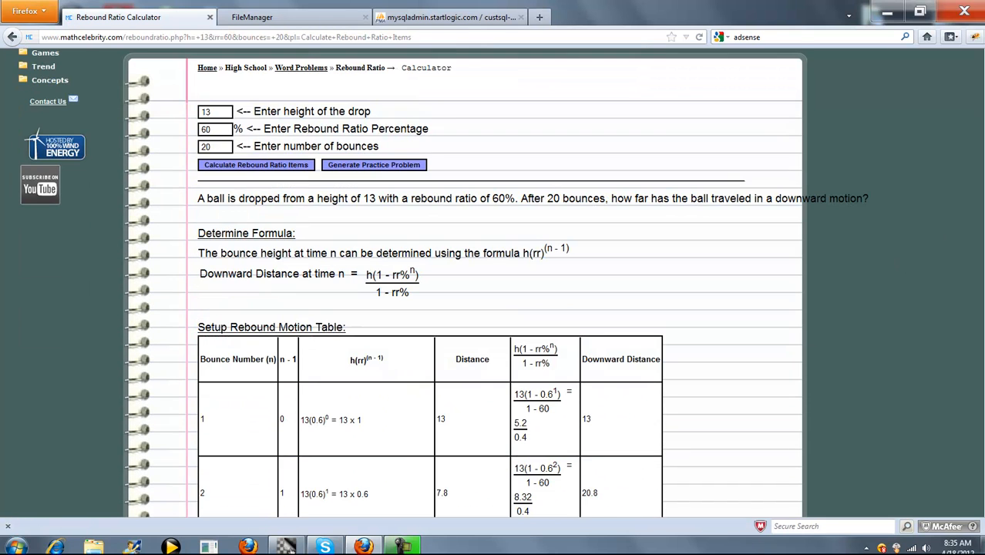
{"action": "scroll", "scroll_direction": "down", "scroll_amount": 3}
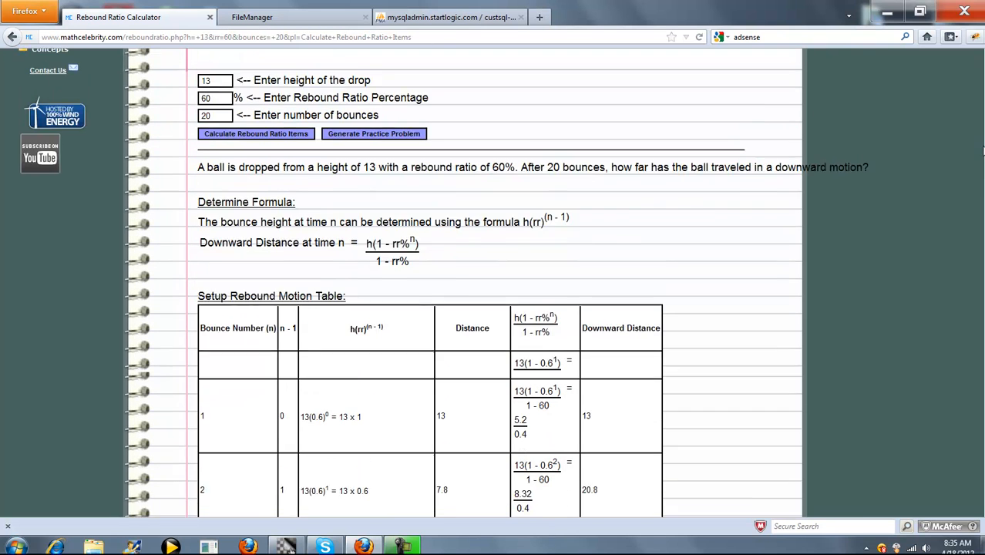
{"action": "scroll", "scroll_direction": "down", "scroll_amount": 3}
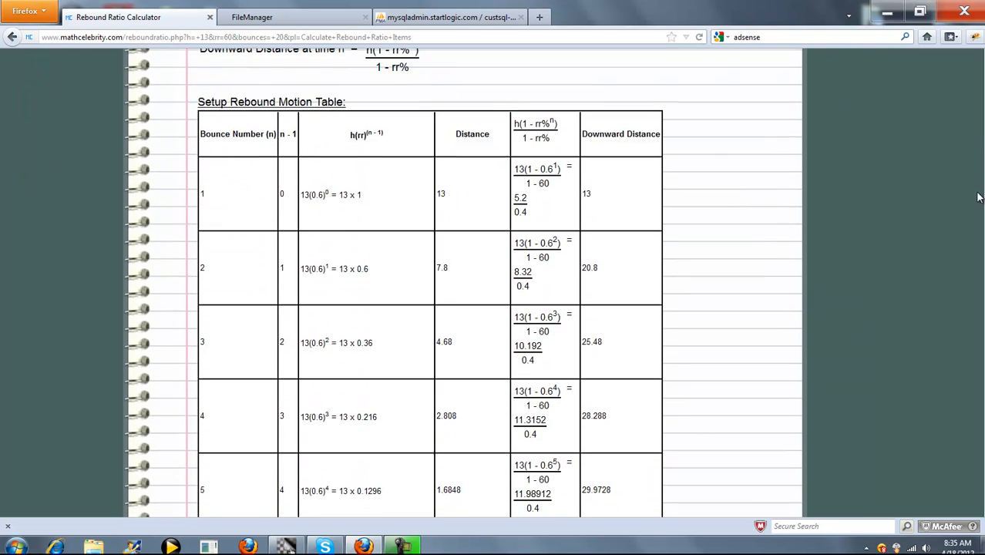
{"action": "scroll", "scroll_direction": "down", "scroll_amount": 3}
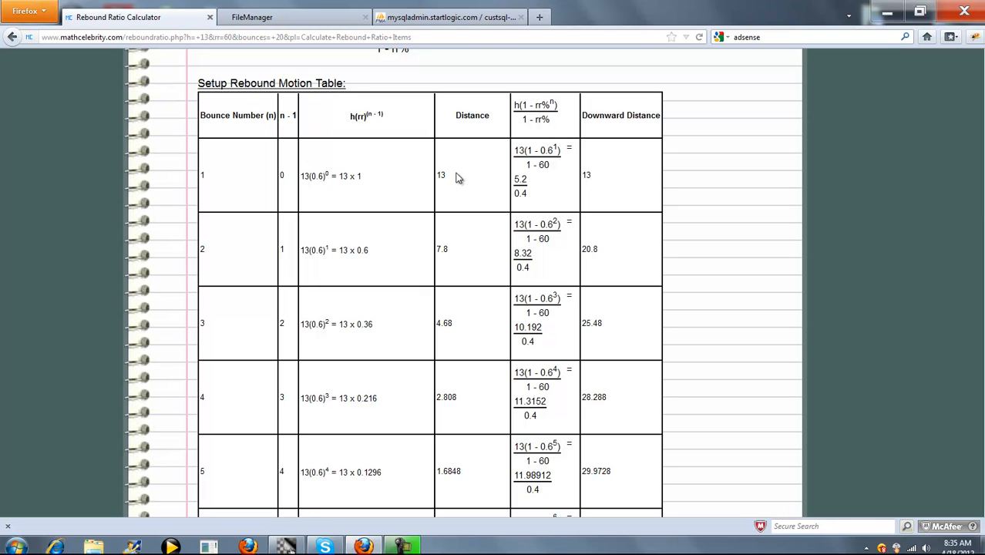
{"action": "mouse_move", "coordinate": [426, 193]}
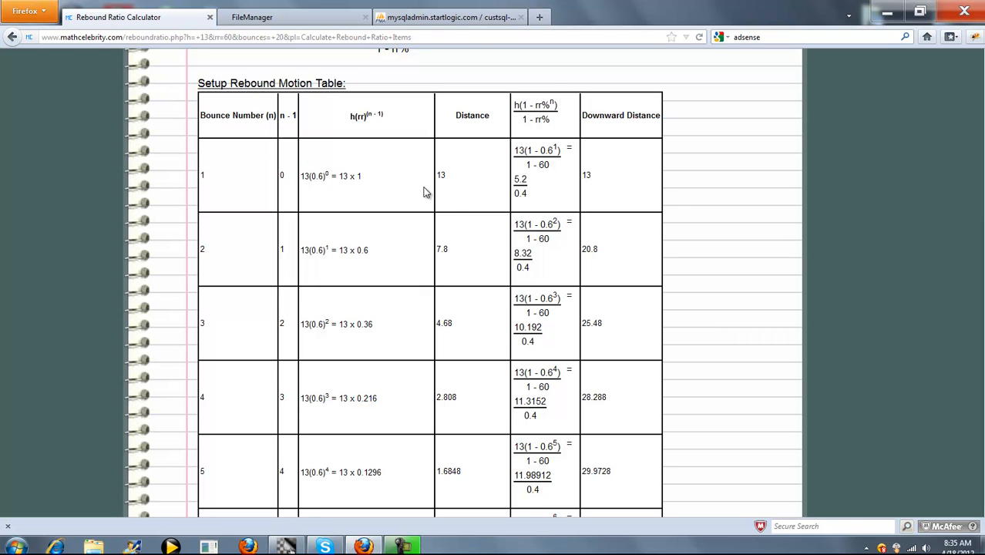
{"action": "scroll", "scroll_direction": "up", "scroll_amount": 3}
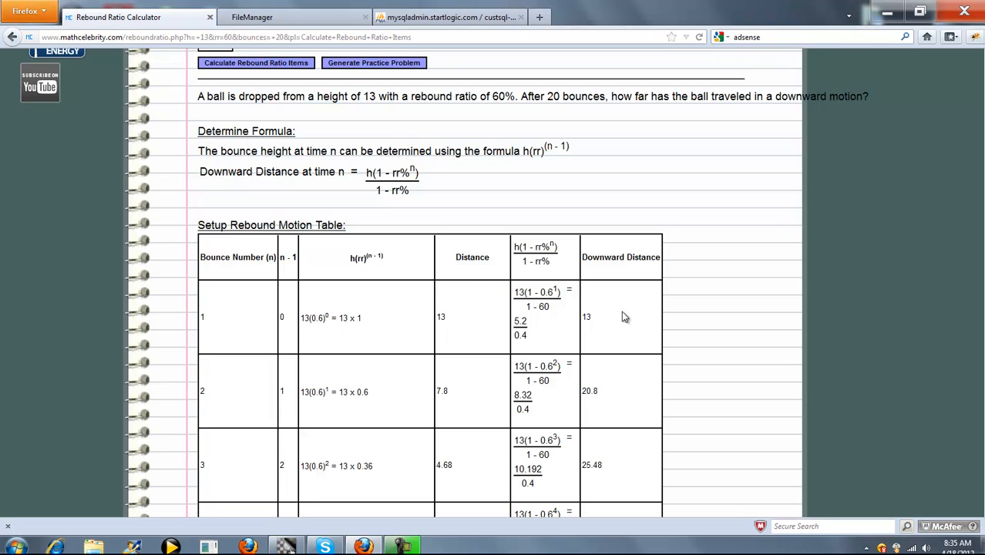
{"action": "scroll", "scroll_direction": "down", "scroll_amount": 3}
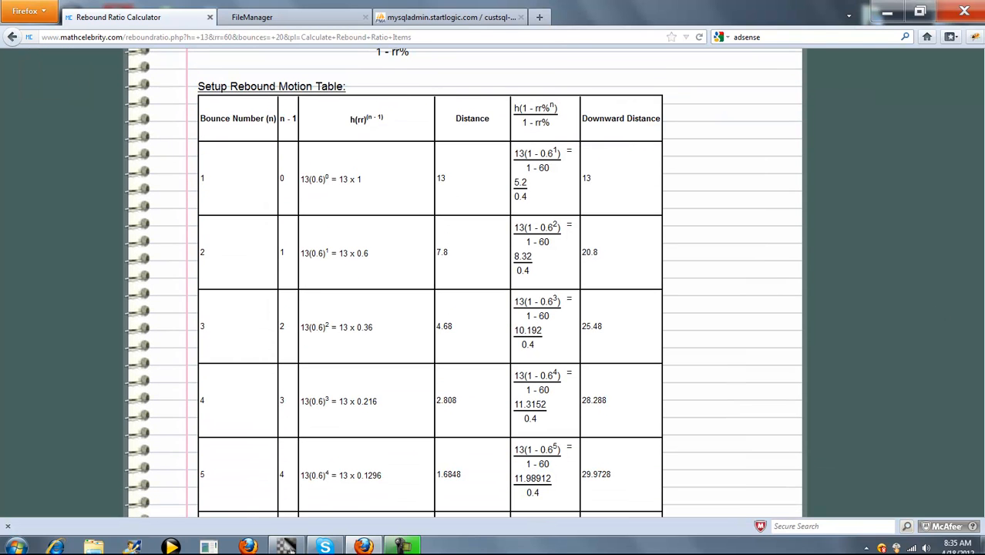
{"action": "scroll", "scroll_direction": "down", "scroll_amount": 3}
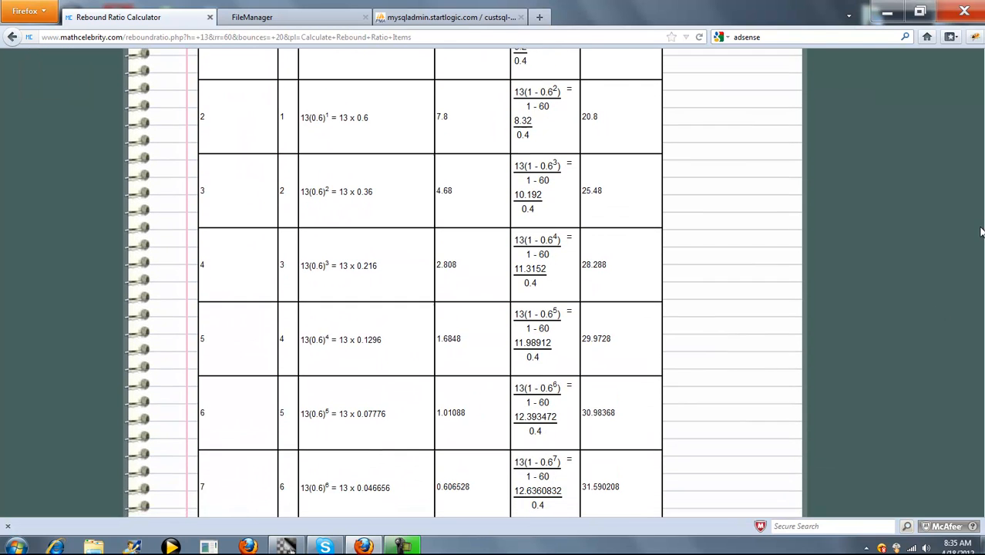
{"action": "scroll", "scroll_direction": "down", "scroll_amount": 3}
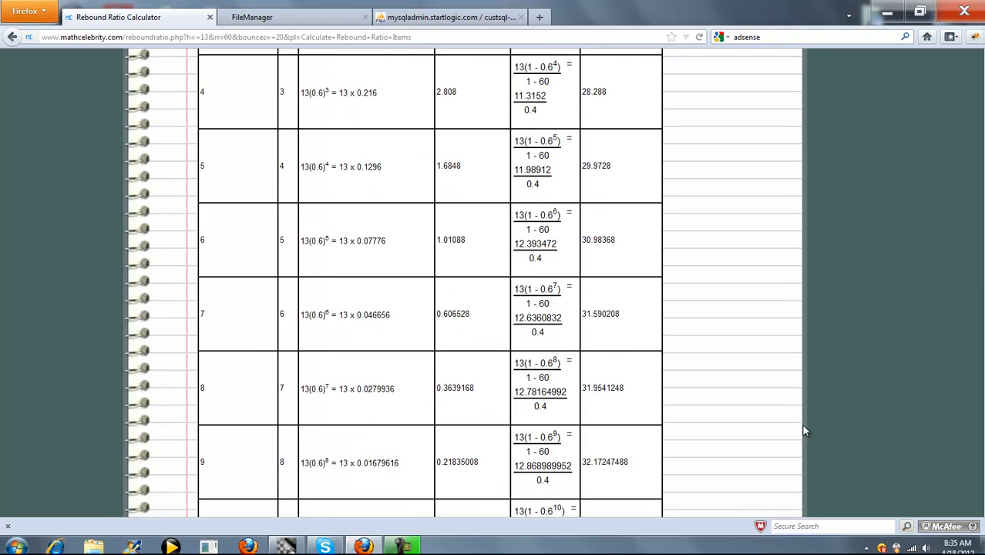
{"action": "scroll", "scroll_direction": "down", "scroll_amount": 3}
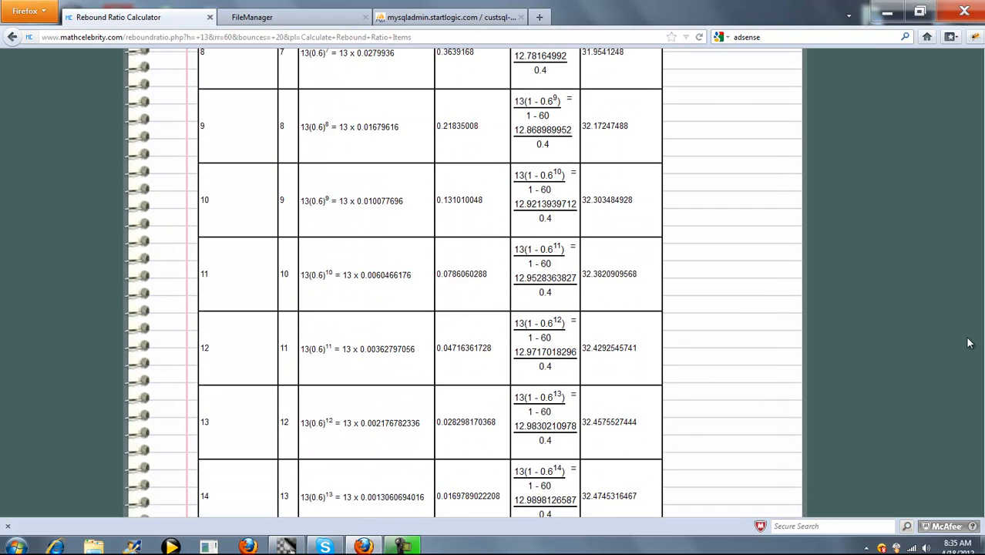
{"action": "scroll", "scroll_direction": "down", "scroll_amount": 3}
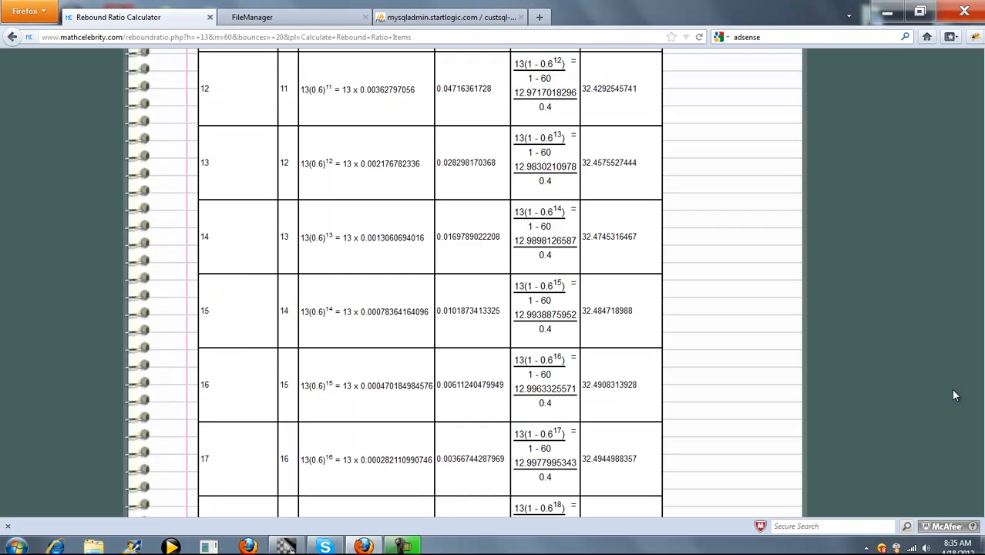
{"action": "scroll", "scroll_direction": "down", "scroll_amount": 3}
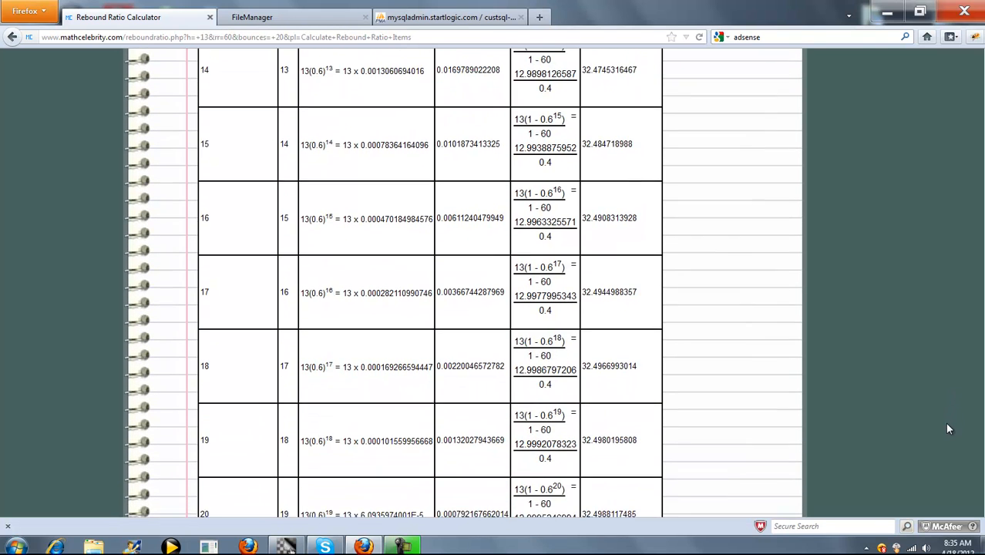
{"action": "scroll", "scroll_direction": "down", "scroll_amount": 3}
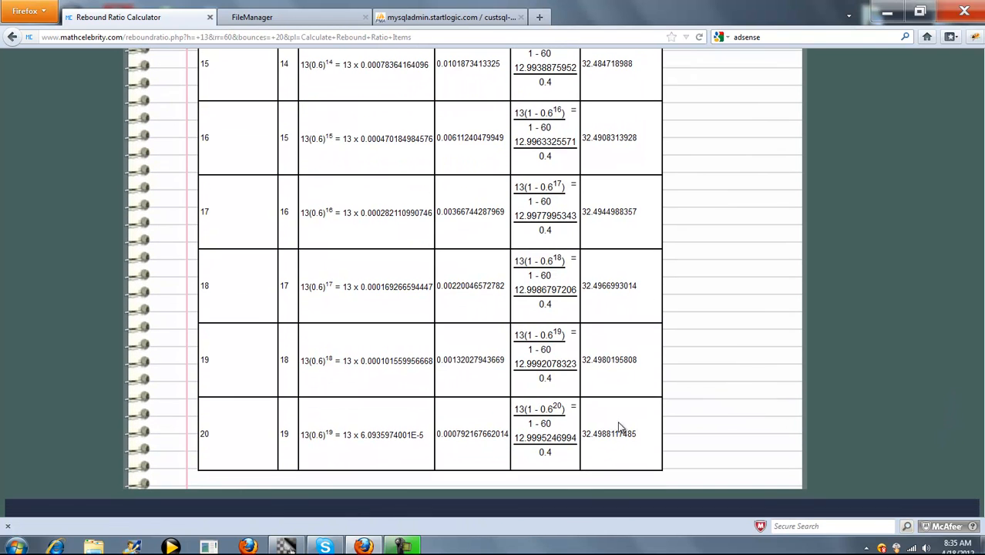
{"action": "mouse_move", "coordinate": [624, 419]}
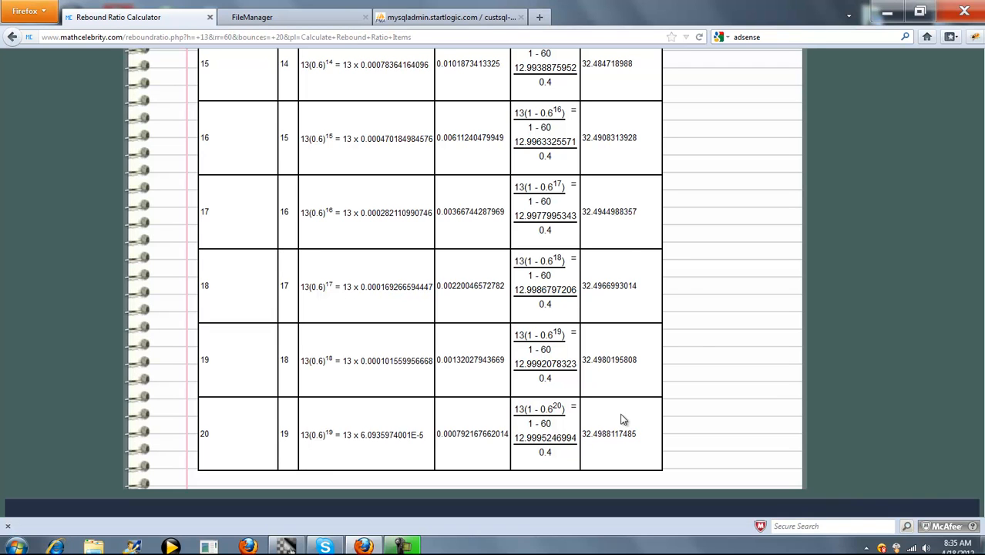
{"action": "mouse_move", "coordinate": [650, 381]}
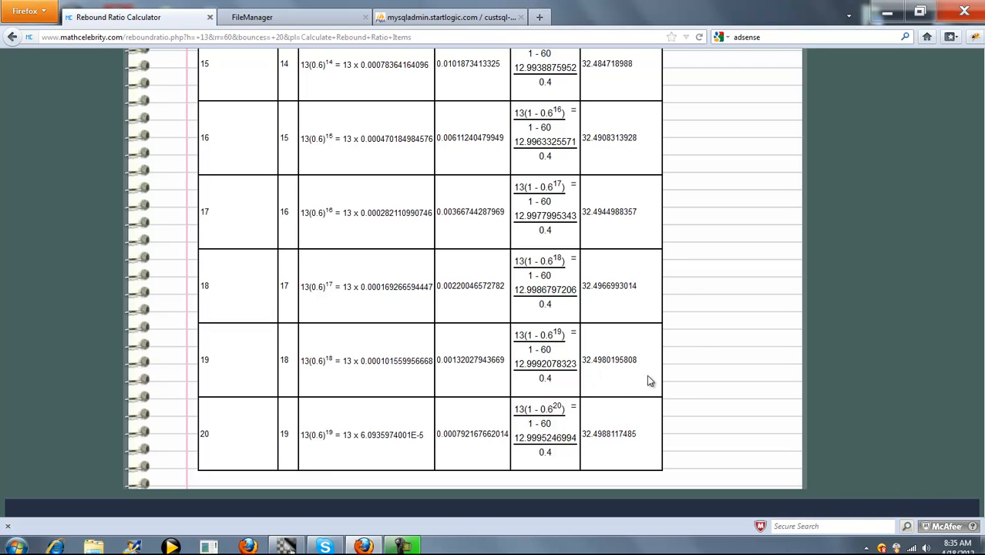
{"action": "mouse_move", "coordinate": [627, 340]}
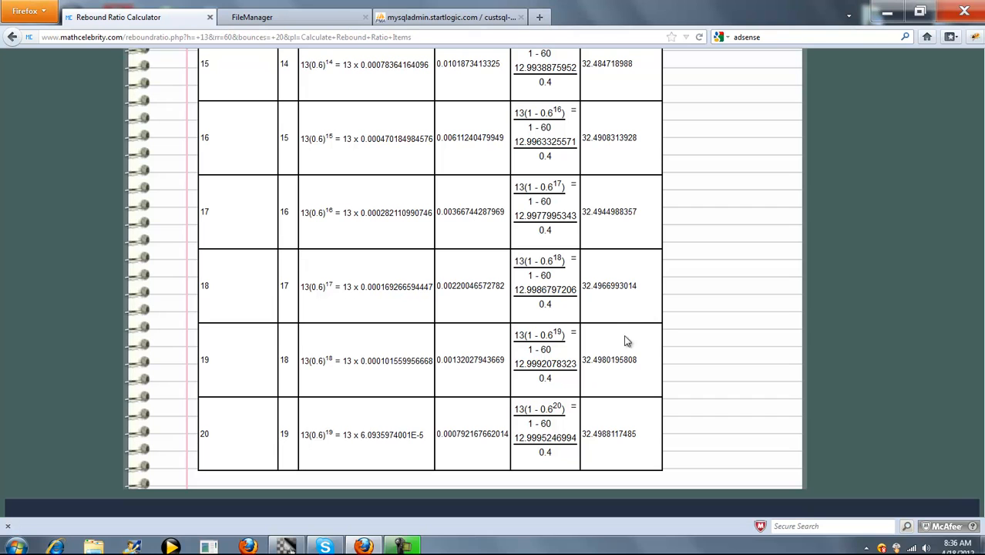
{"action": "mouse_move", "coordinate": [625, 446]}
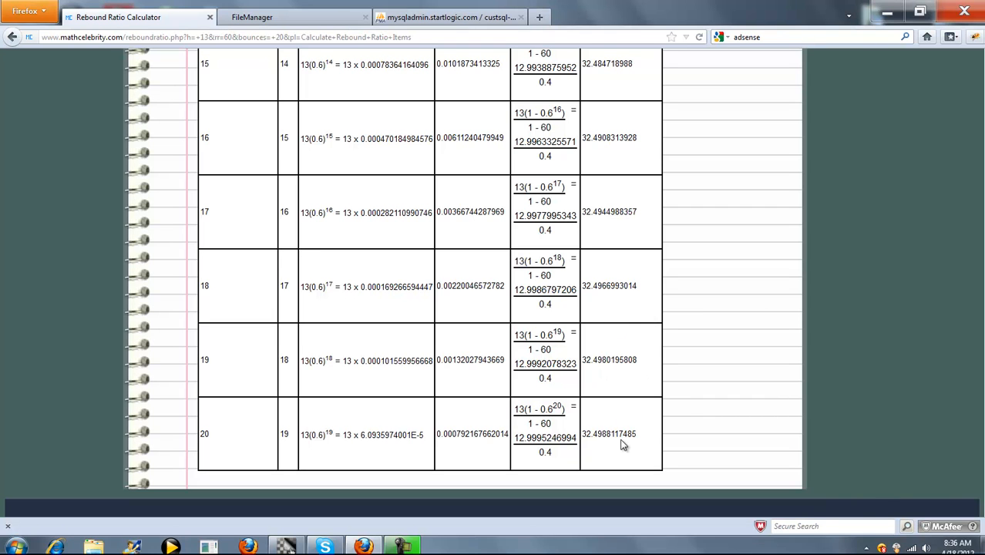